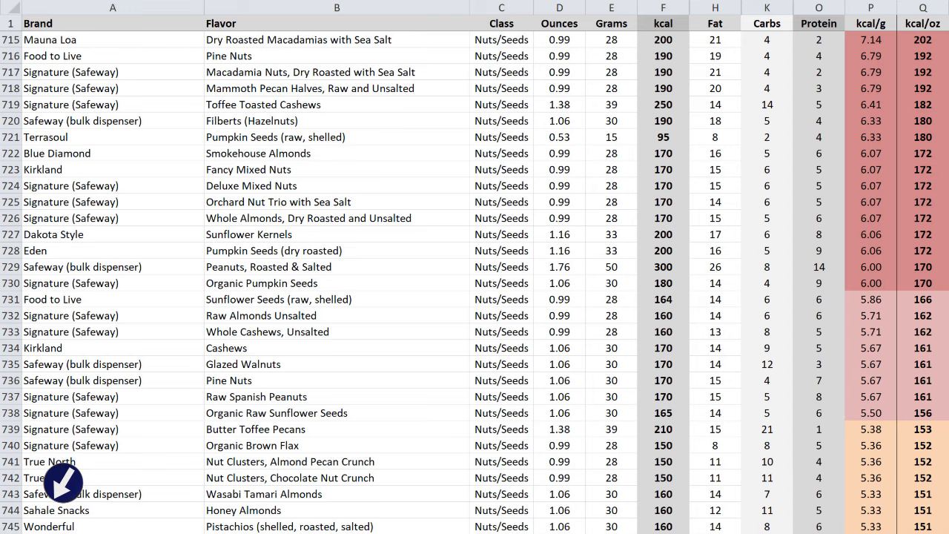
pyautogui.scroll(-3)
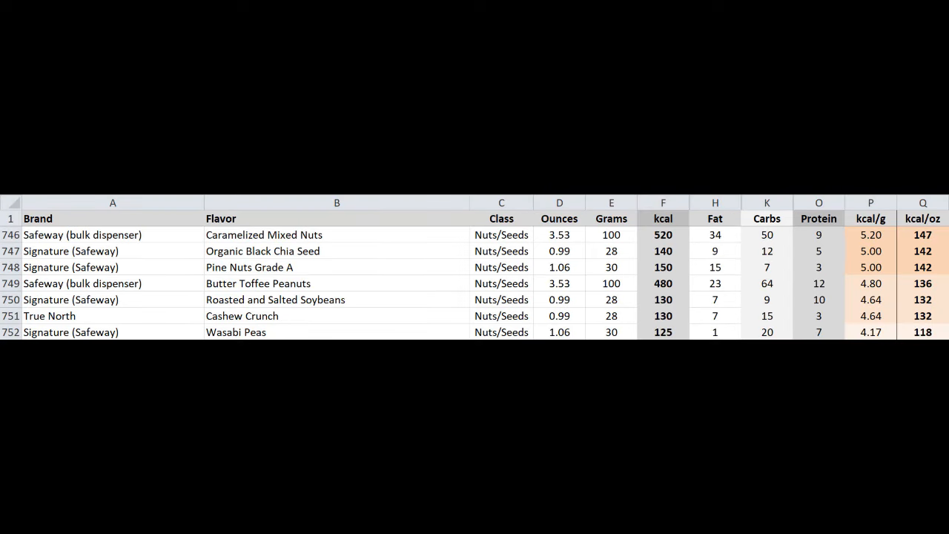